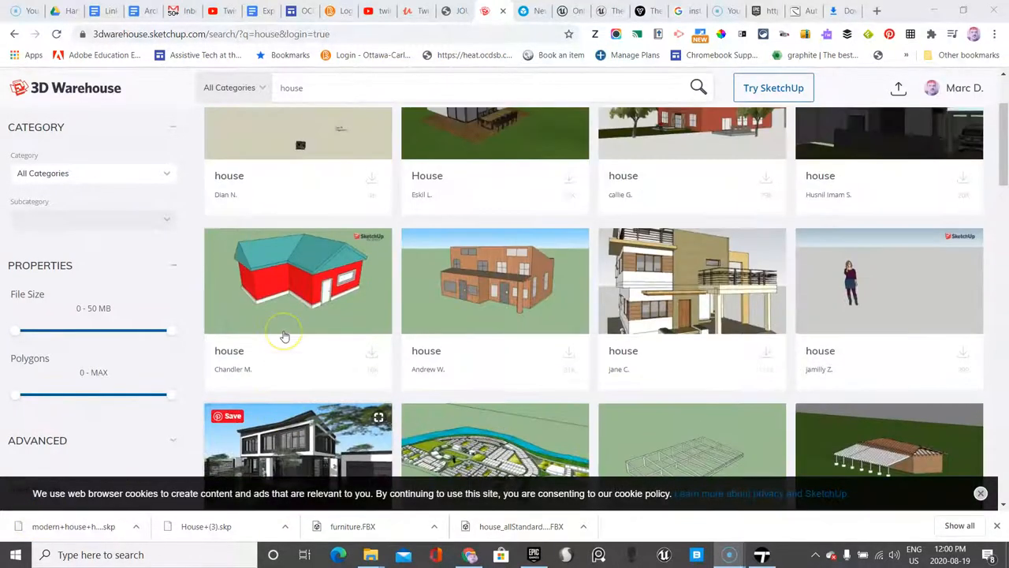
# Step: Scroll through the start page and bring up the account options
pyautogui.scroll(-3)
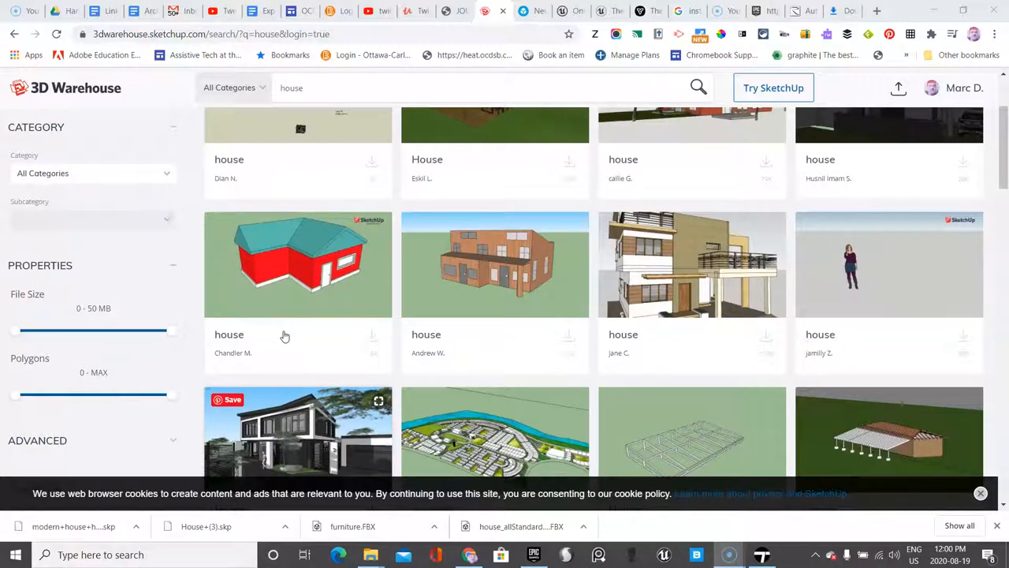
pyautogui.scroll(-3)
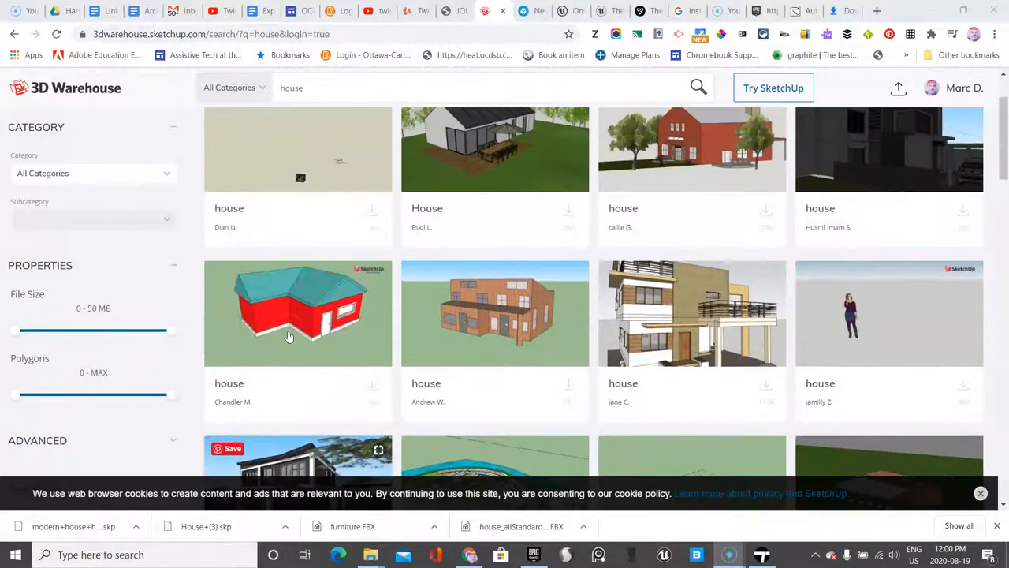
pyautogui.scroll(-3)
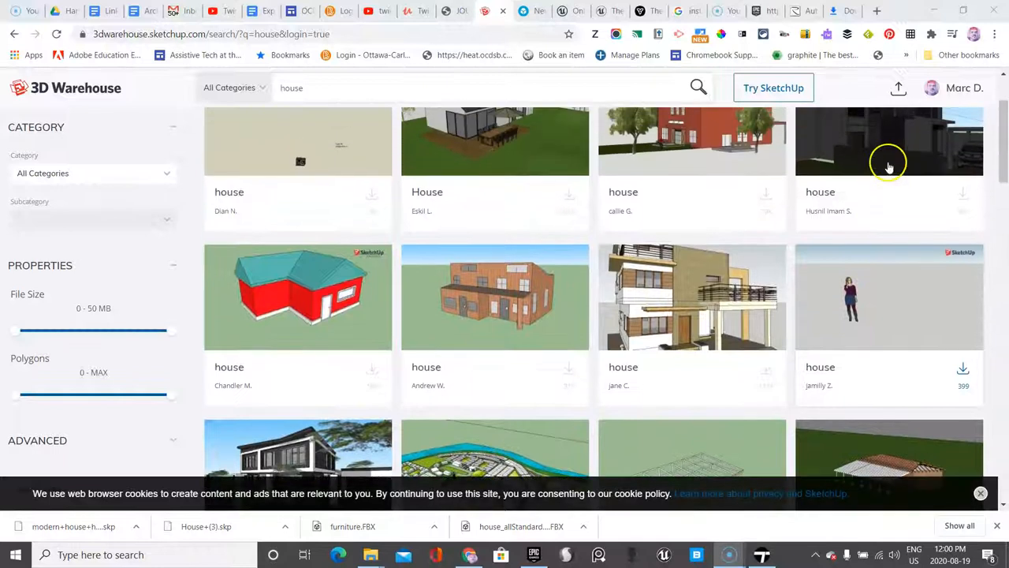
pyautogui.click(931, 88)
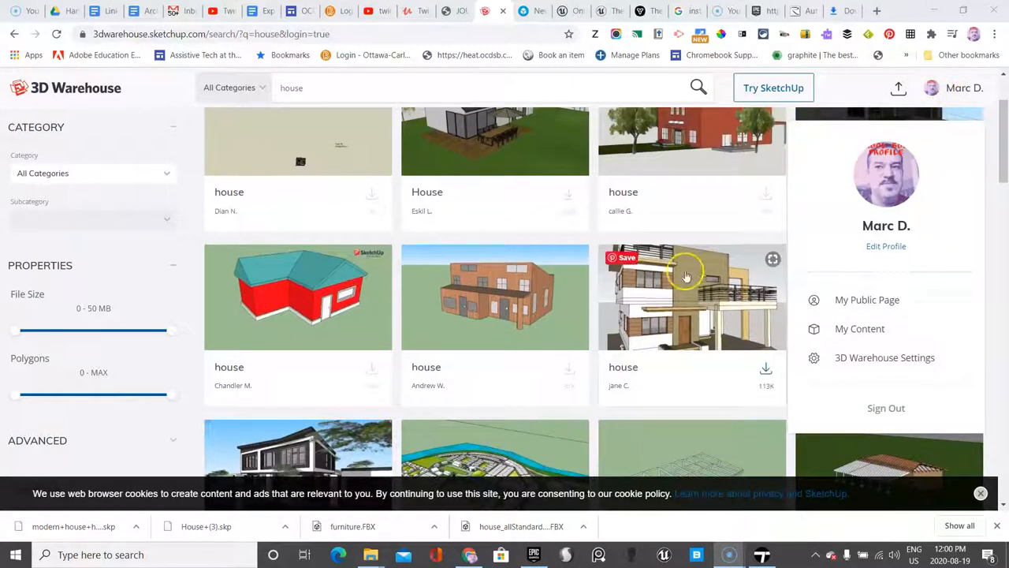
pyautogui.scroll(-3)
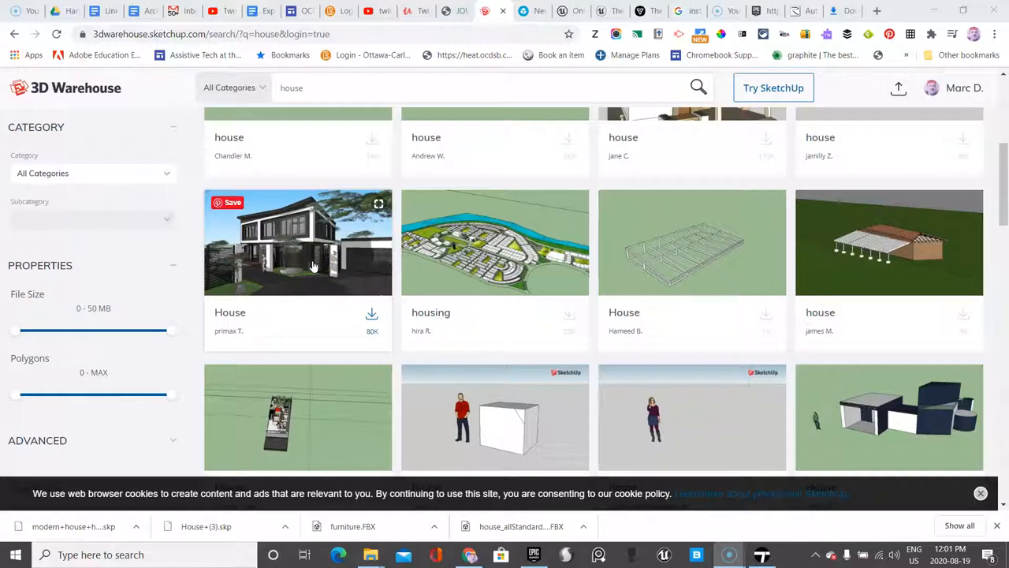
pyautogui.scroll(-3)
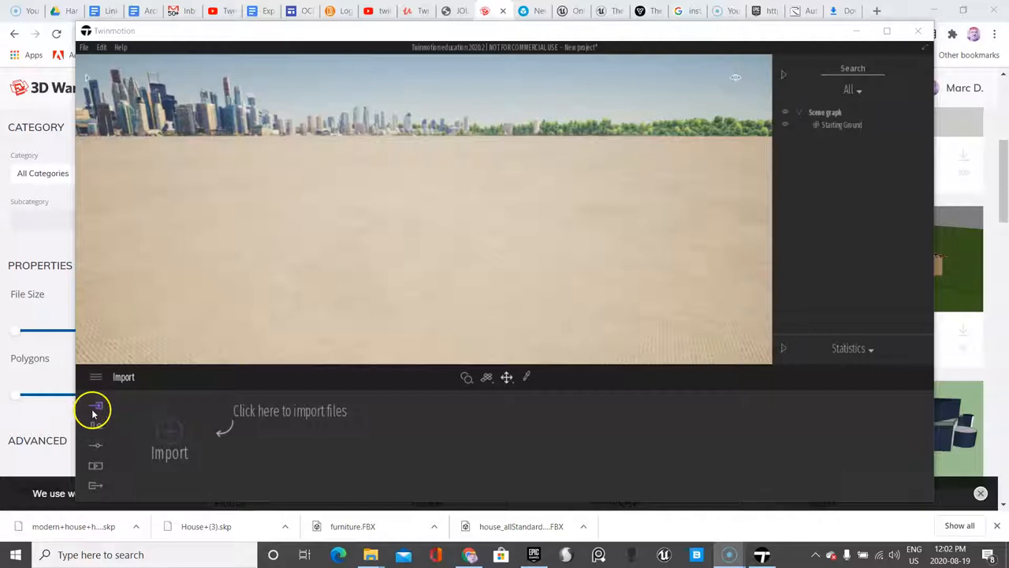
# Step: Select the modern house SketchUp (.skp) file as the geometry to import
pyautogui.click(95, 406)
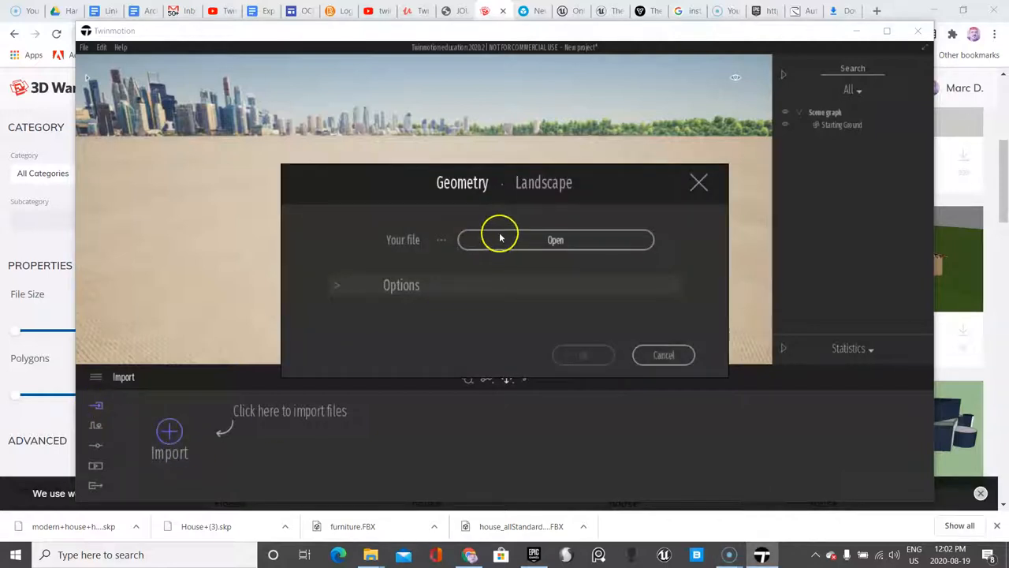
pyautogui.click(555, 240)
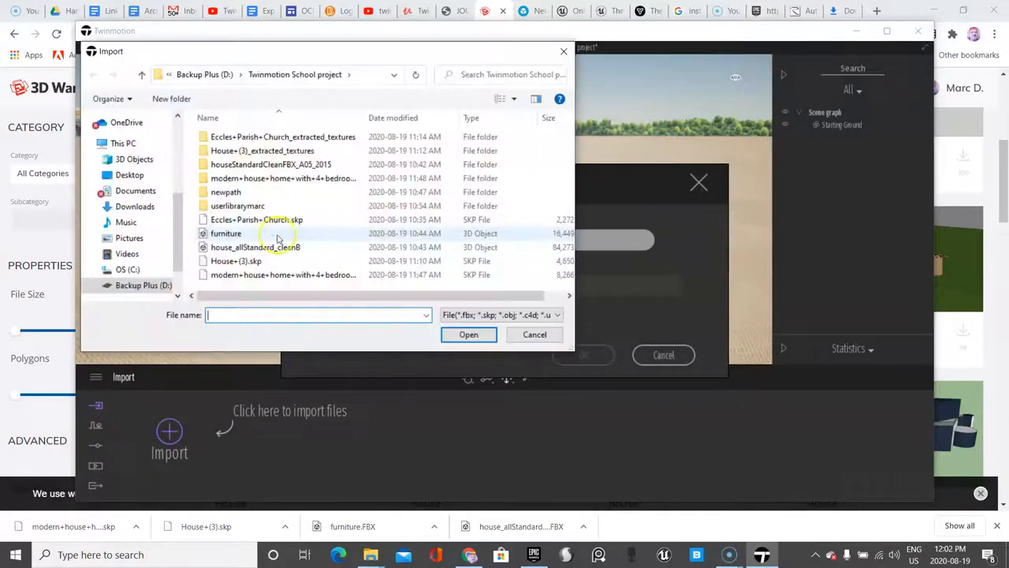
pyautogui.click(283, 275)
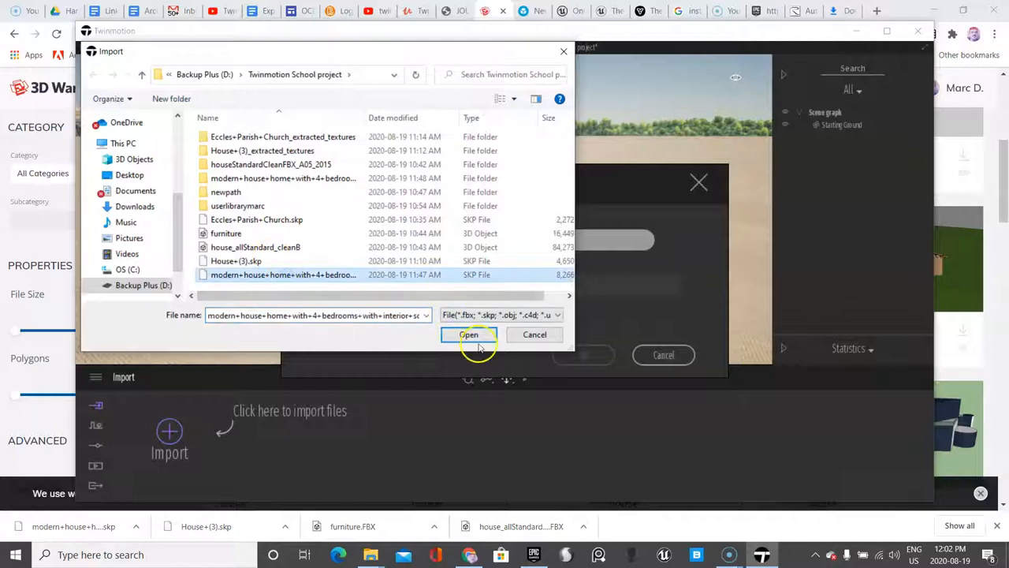
pyautogui.click(470, 334)
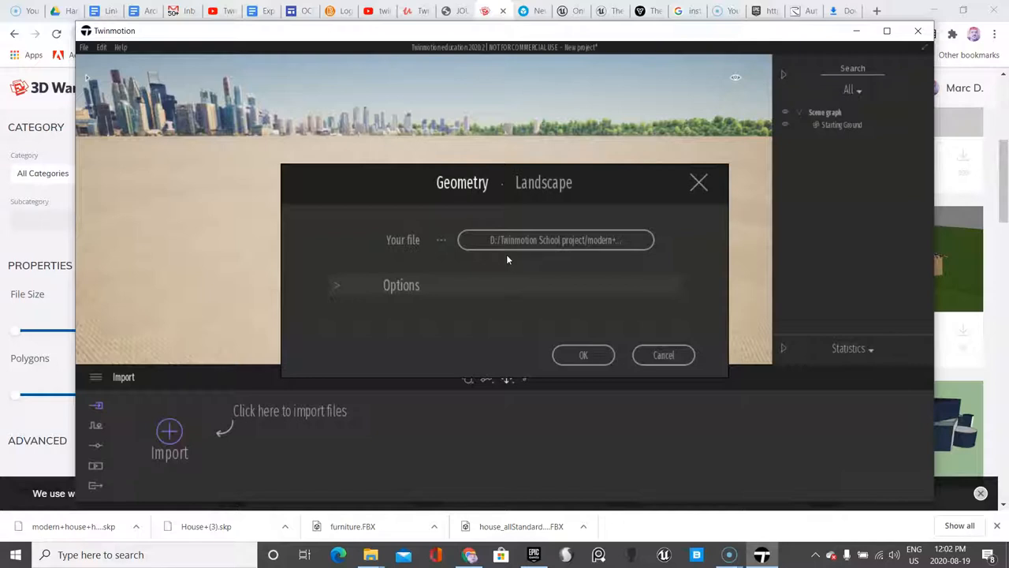
# Step: Enable Fix UVs/texture in the import options and confirm the house import
pyautogui.click(336, 284)
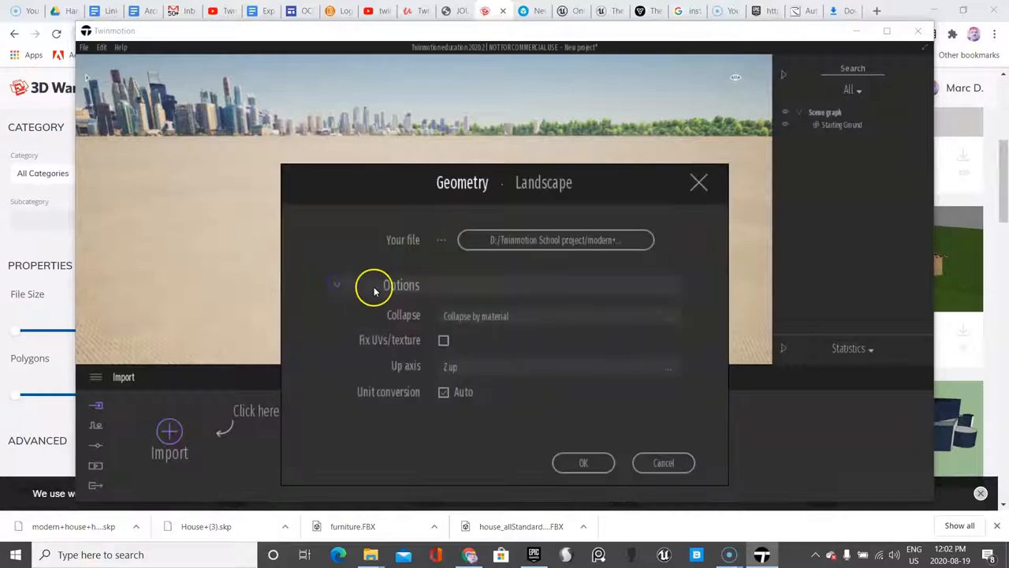
pyautogui.click(443, 340)
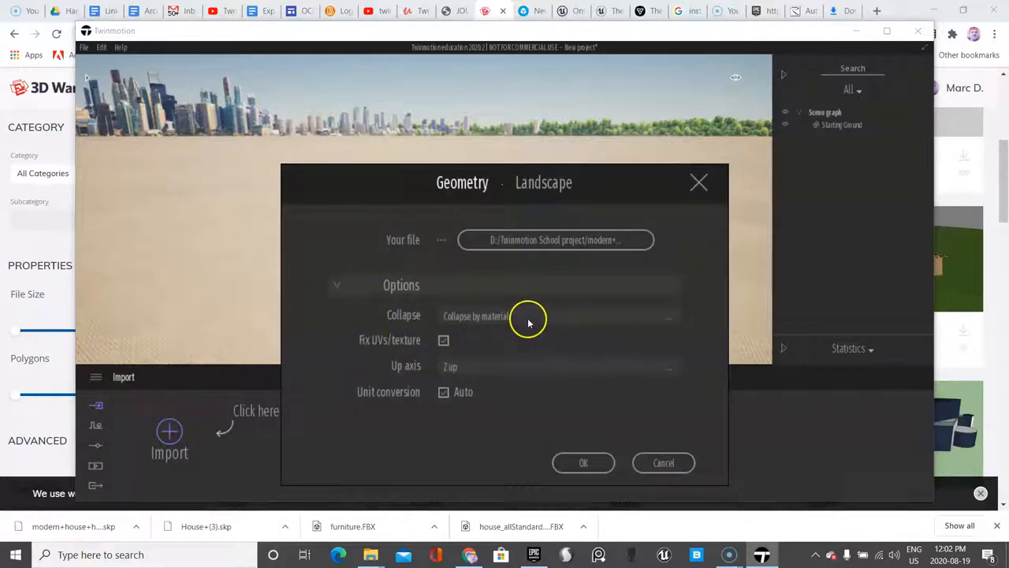
pyautogui.moveTo(533, 323)
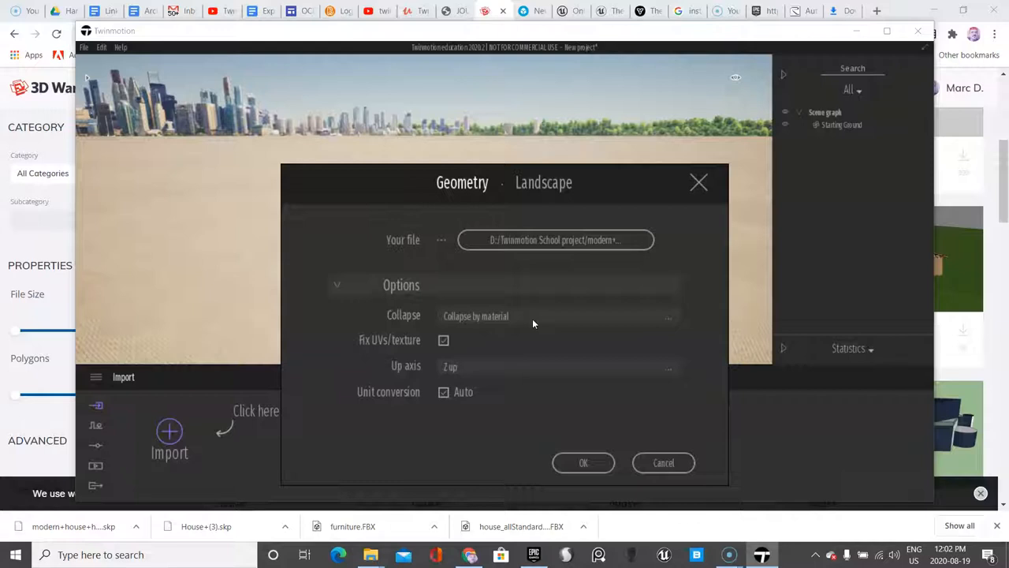
pyautogui.click(552, 315)
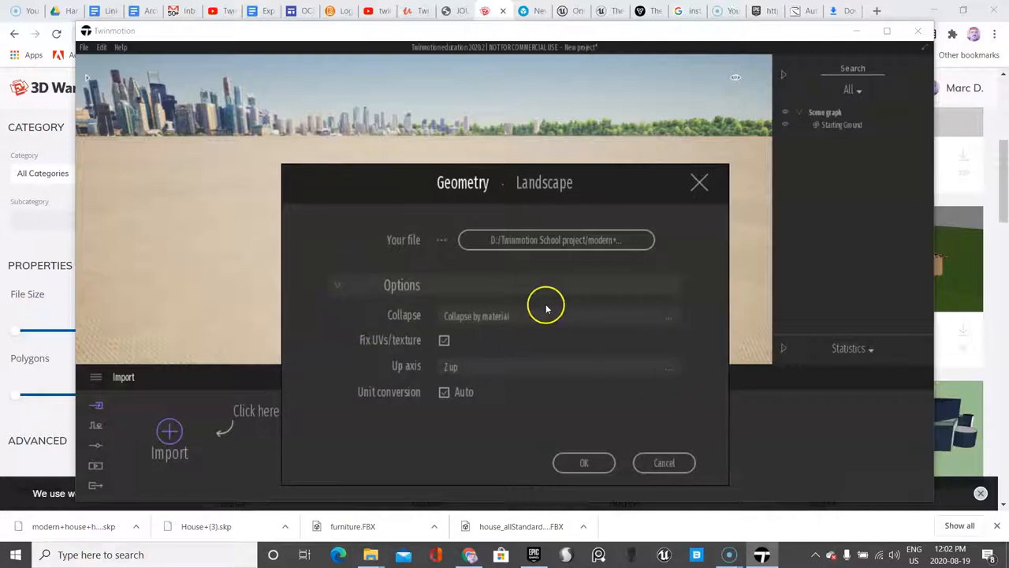
pyautogui.moveTo(482, 323)
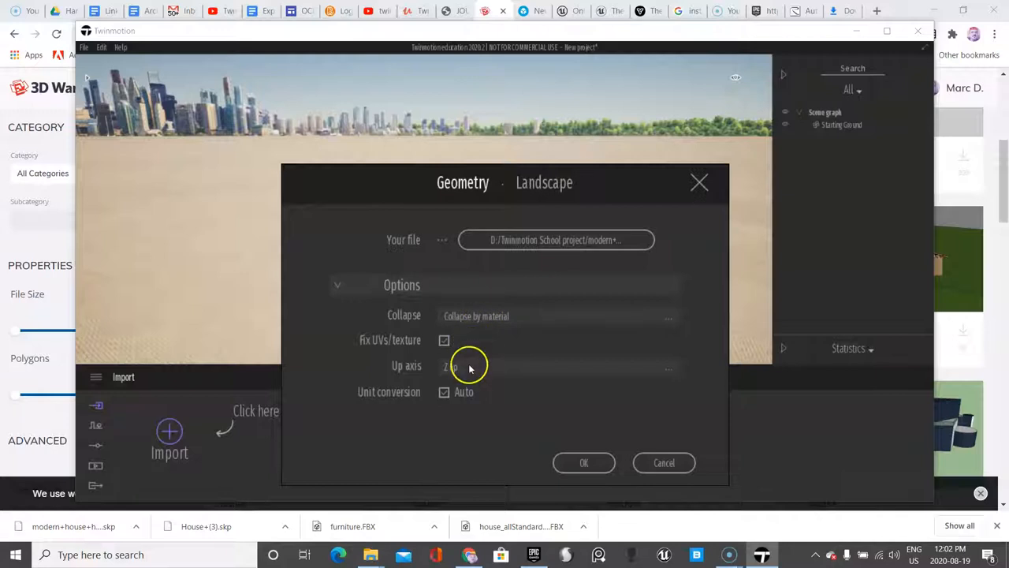
pyautogui.click(583, 463)
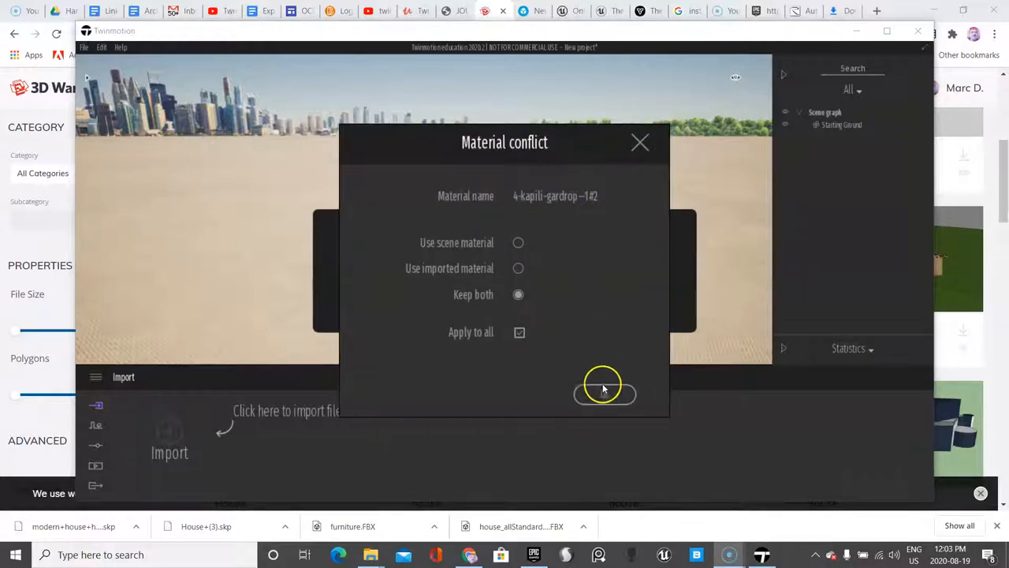
# Step: Accept the material conflict prompt with 'Keep both' applied to all materials
pyautogui.click(605, 392)
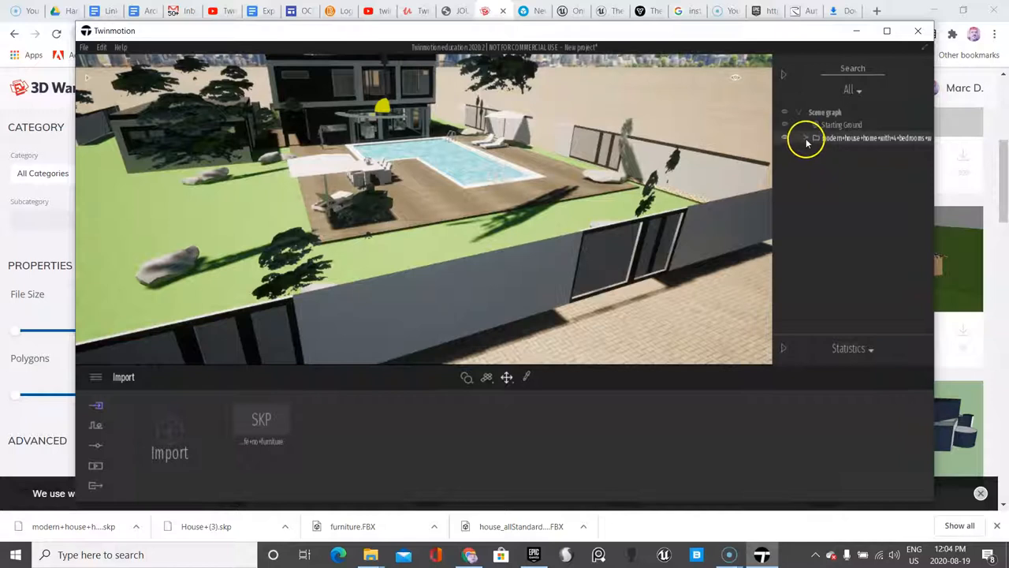
# Step: Expand the imported house in the Scene graph and move the view toward the kitchen
pyautogui.click(806, 138)
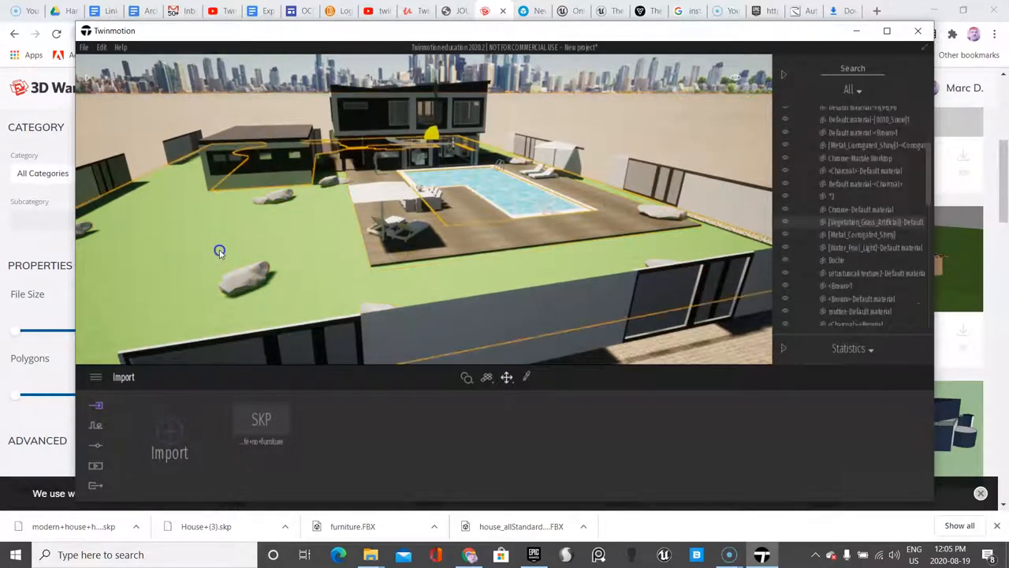
pyautogui.moveTo(219, 251); pyautogui.dragTo(597, 226)
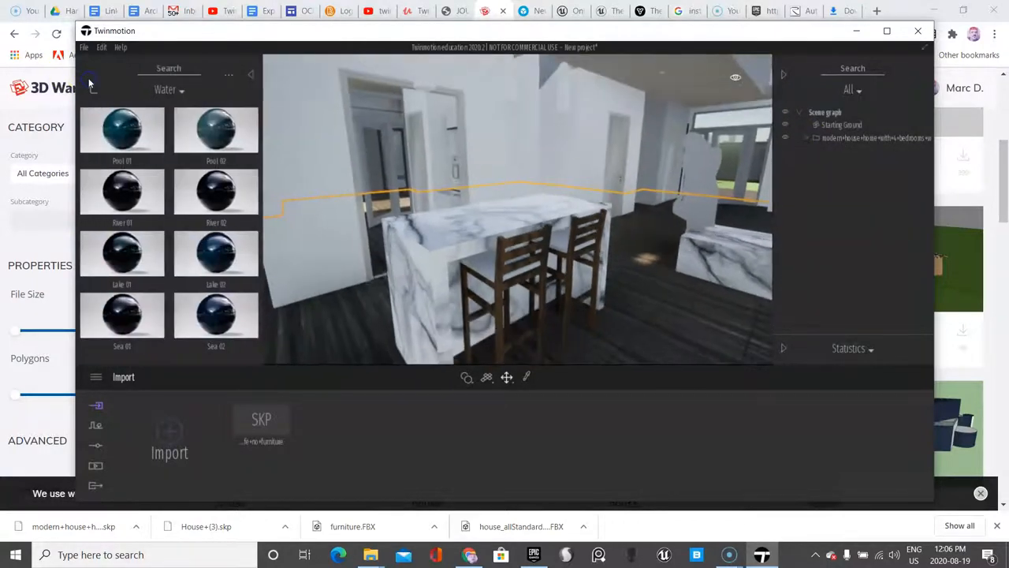
# Step: Browse the library from Materials to User library, then Characters > Animals
pyautogui.click(93, 75)
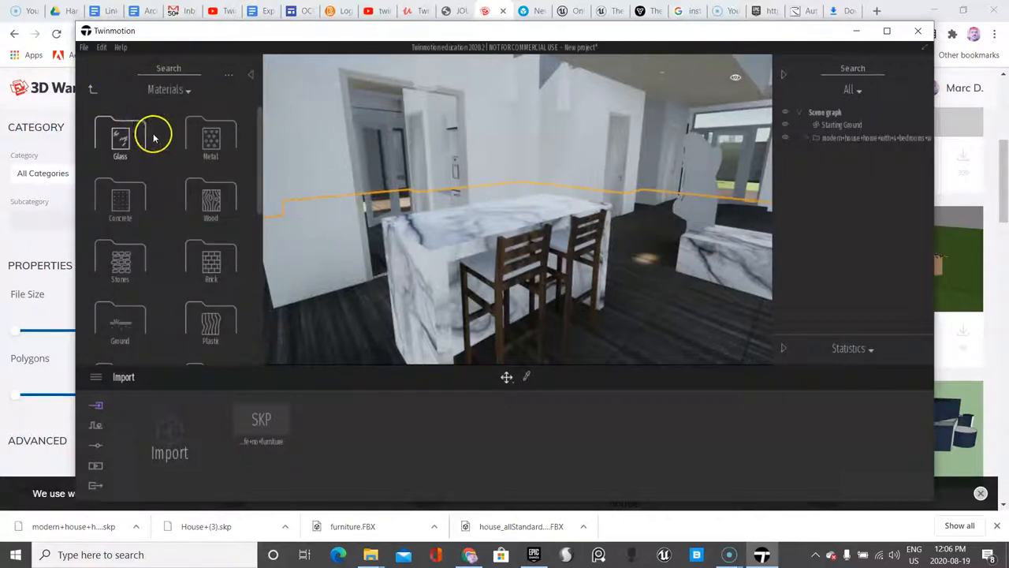
pyautogui.click(92, 88)
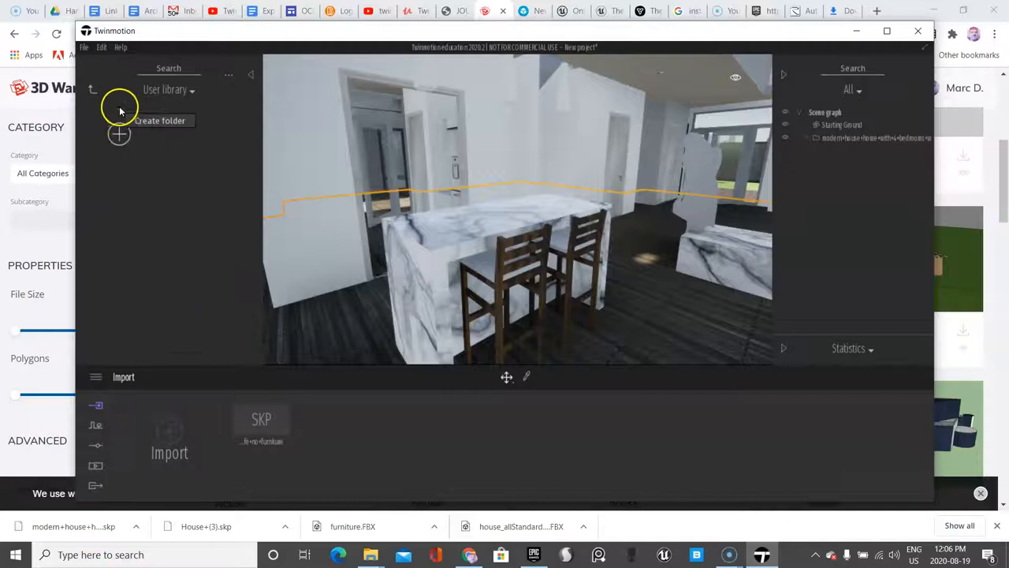
pyautogui.click(168, 90)
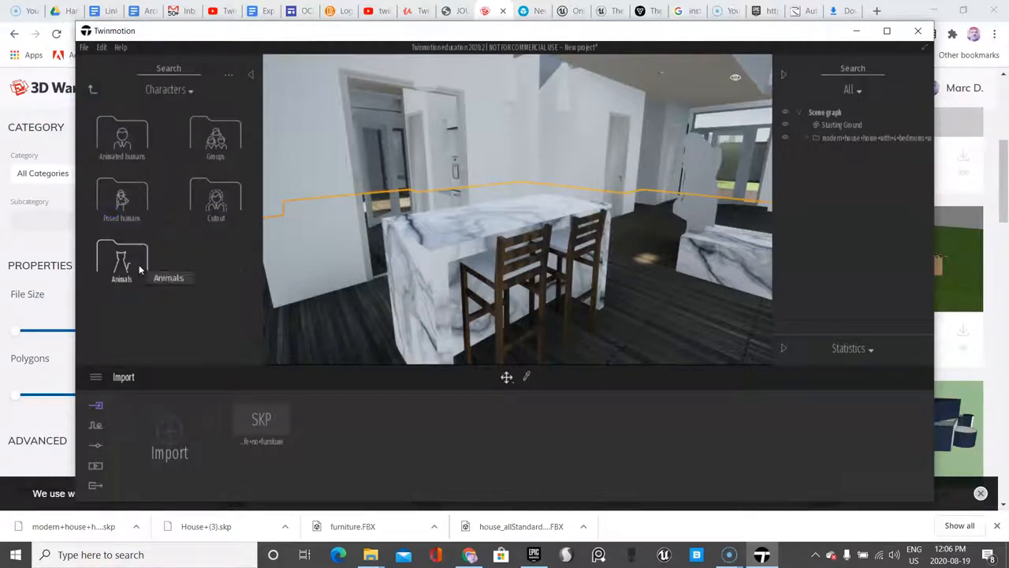
pyautogui.click(122, 140)
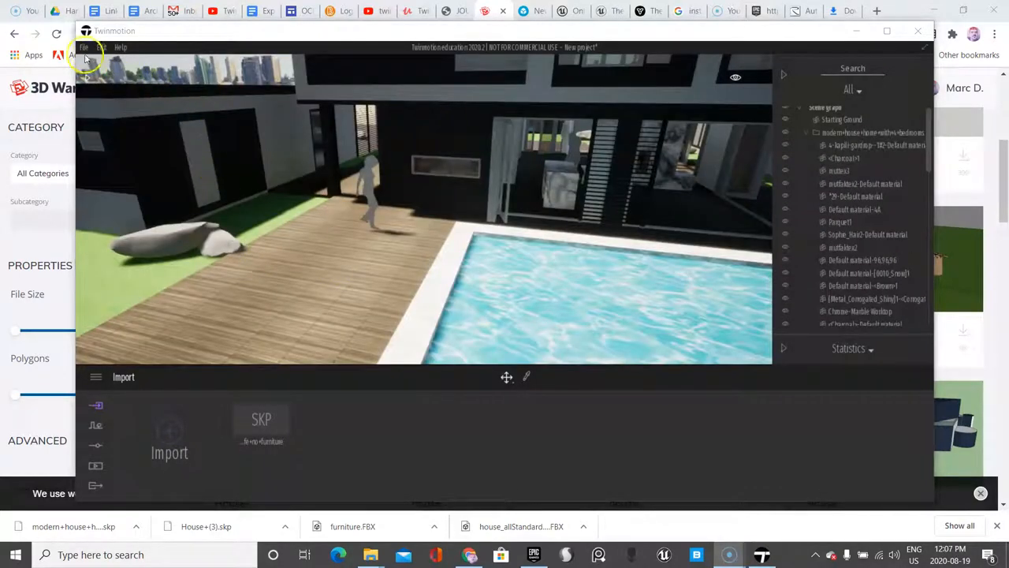
# Step: Save the project as houseproject in Backup Plus (D:)/Twinmotion School project
pyautogui.click(84, 47)
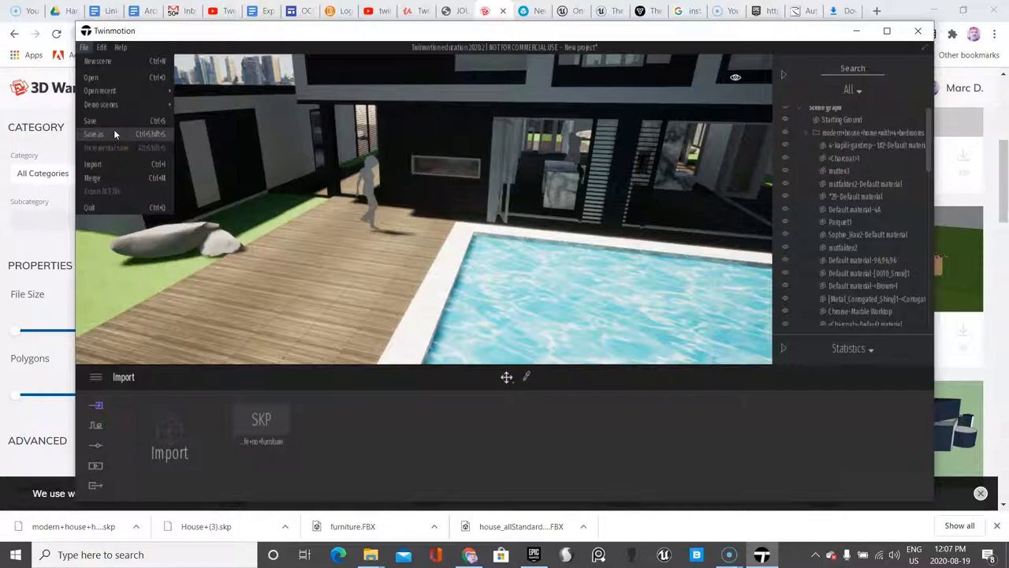
pyautogui.click(94, 133)
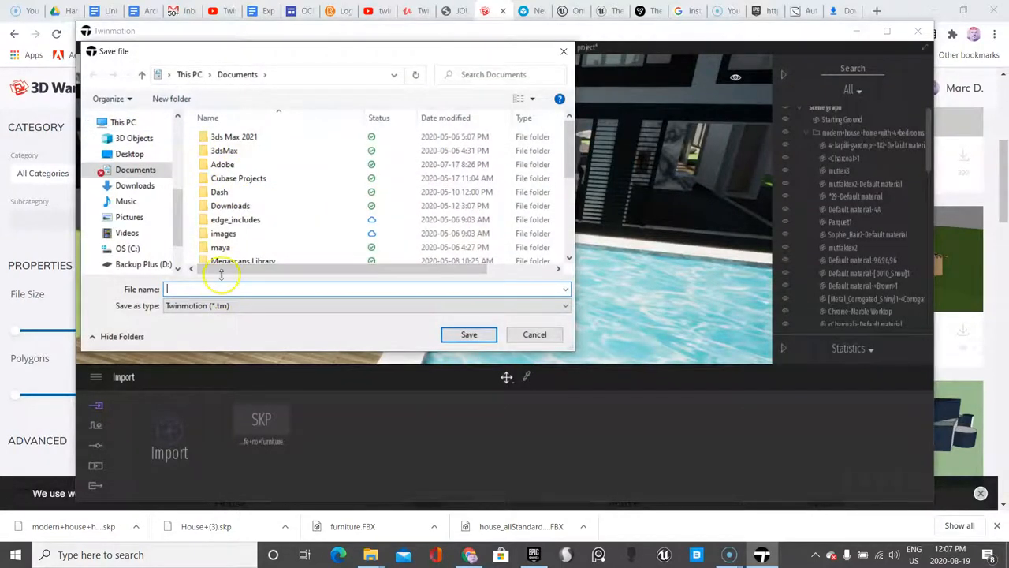
pyautogui.write('houseproject')
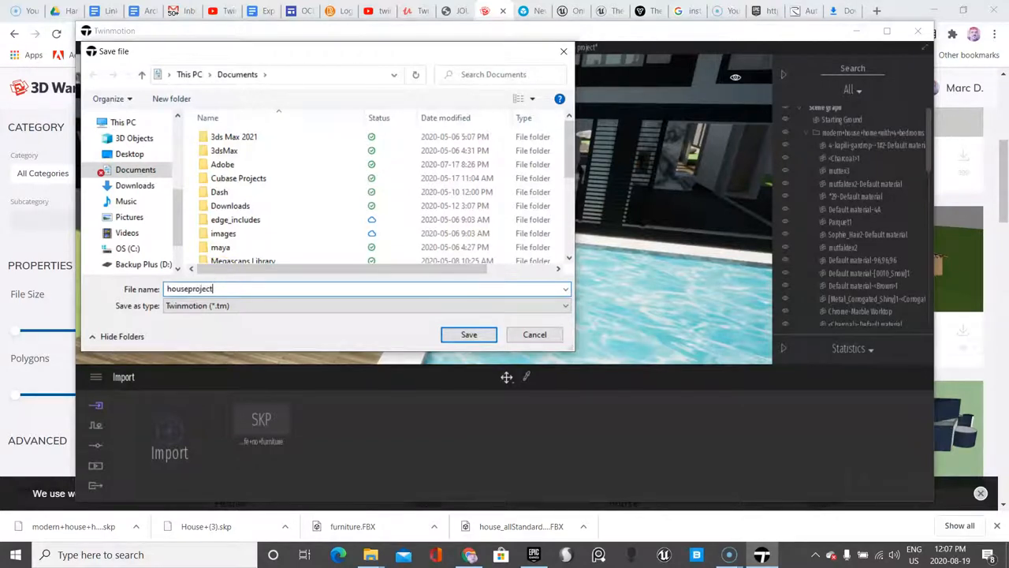
pyautogui.click(144, 264)
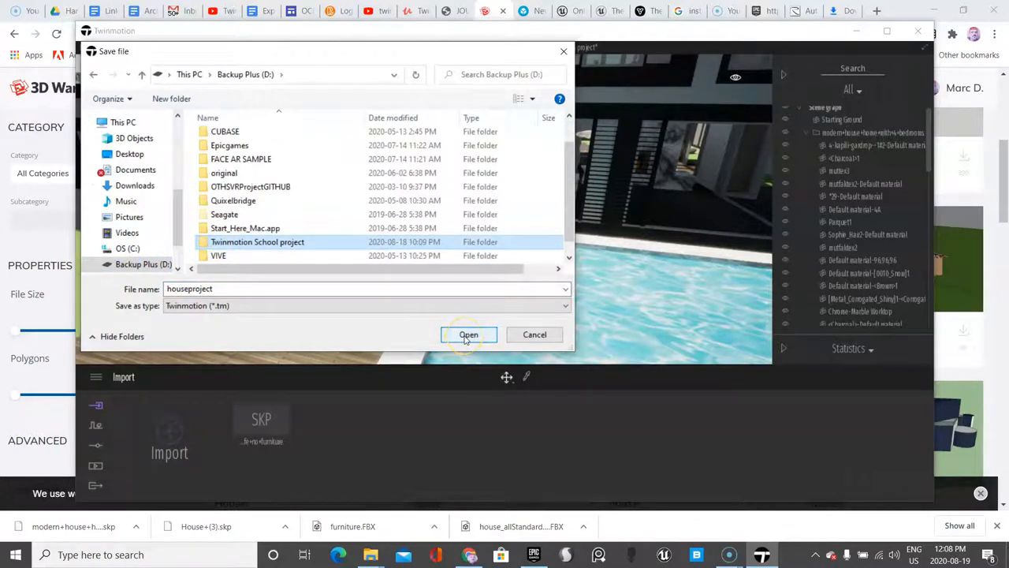
pyautogui.doubleClick(257, 241)
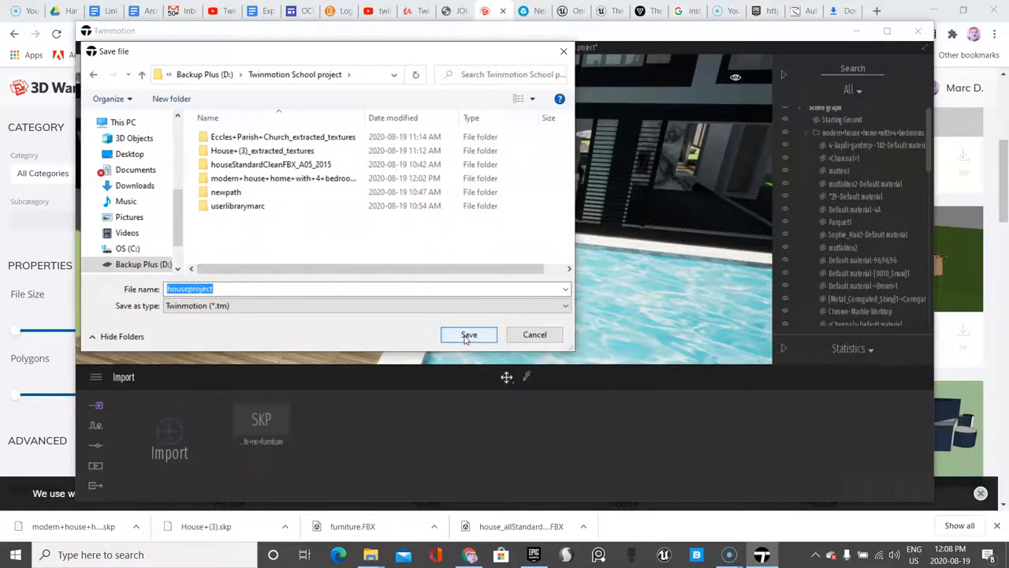
pyautogui.click(469, 334)
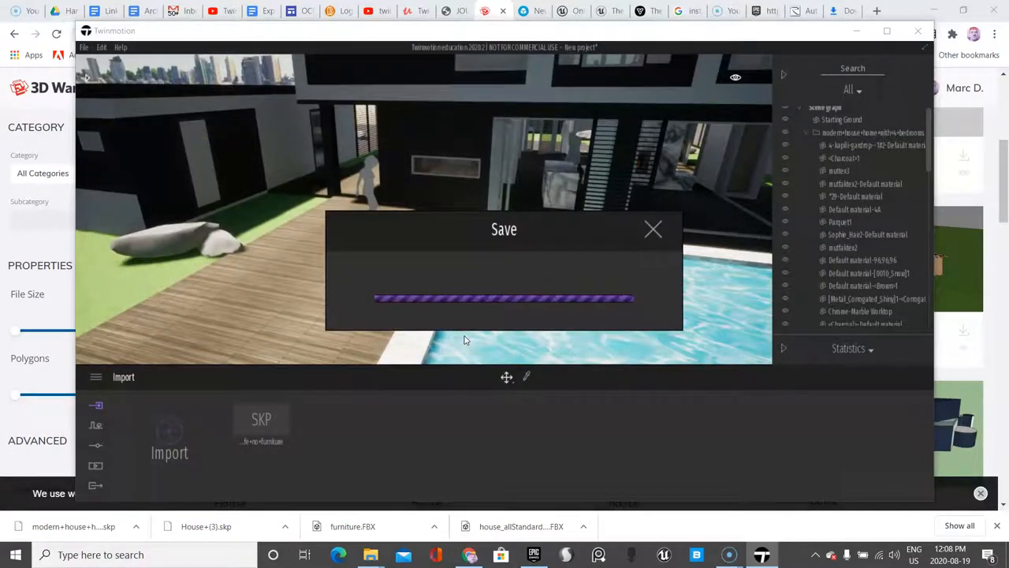